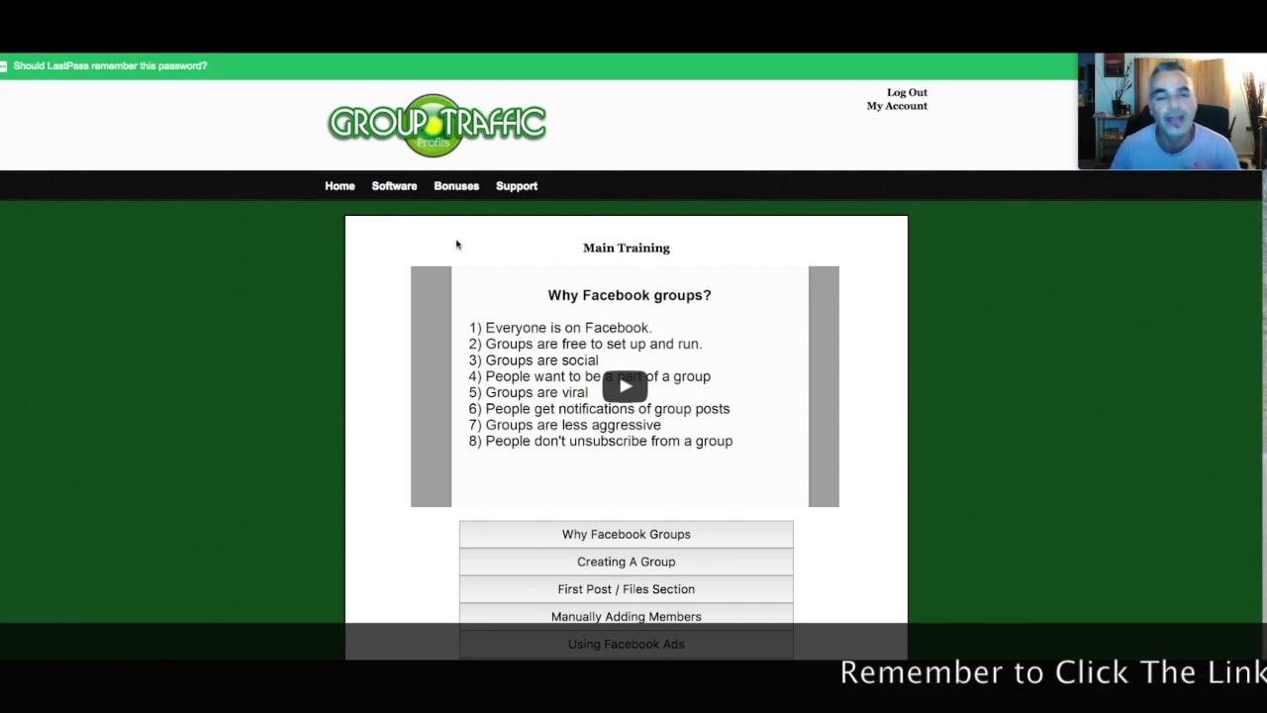
Scroll the Main Training page to reveal all modules from Why Facebook Groups through Closing.
scroll("down", 3)
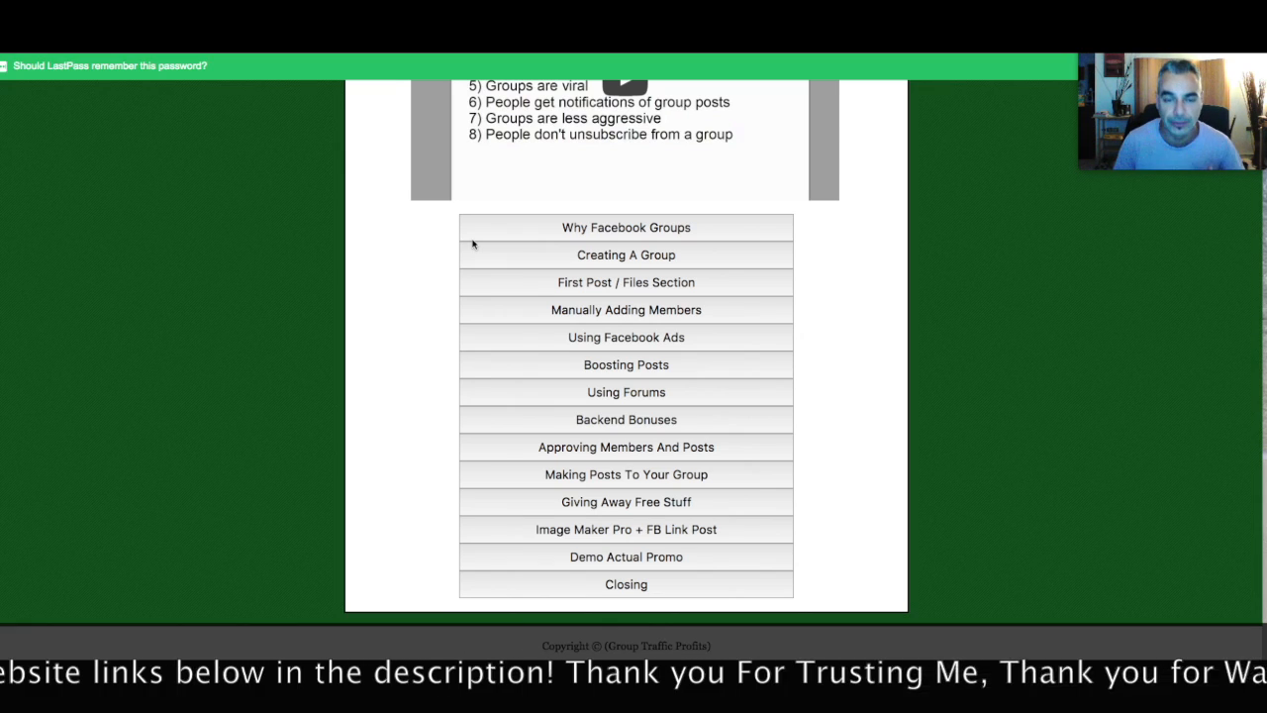
mouse_move(752, 271)
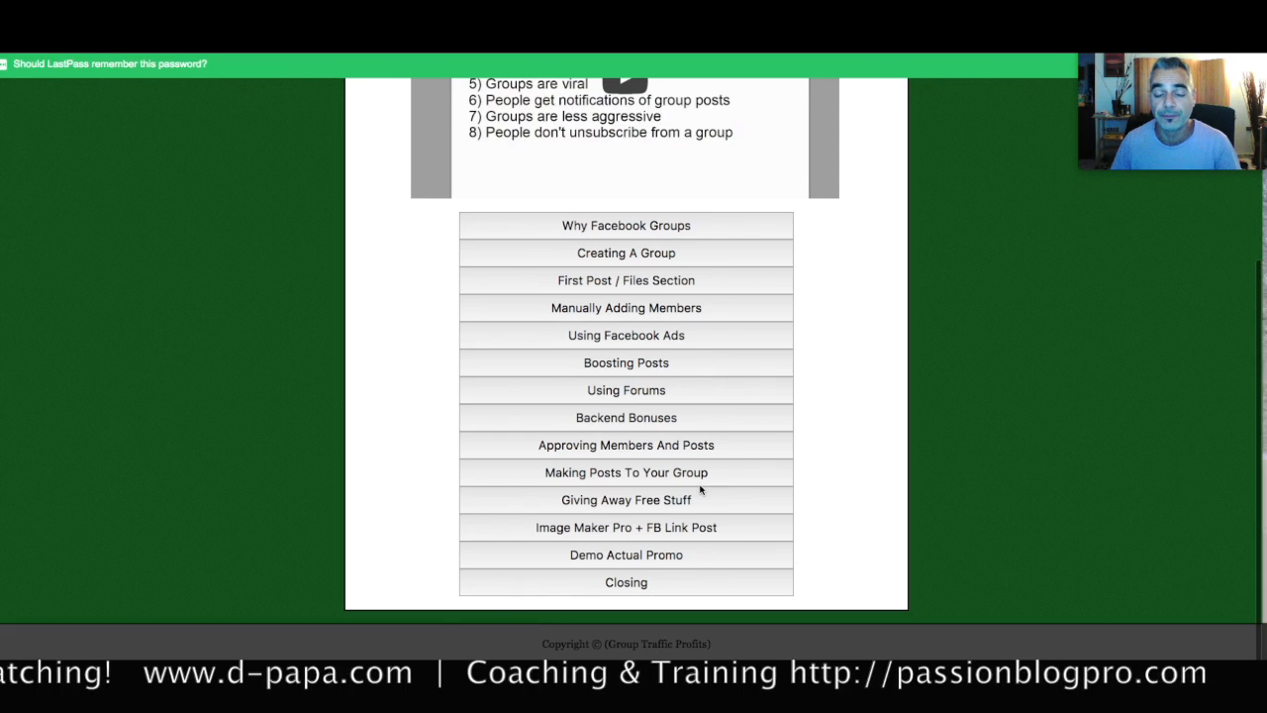
Go to the Software Access page offering FB Link Post 2.0 and Image Maker Pro.
scroll("up", 3)
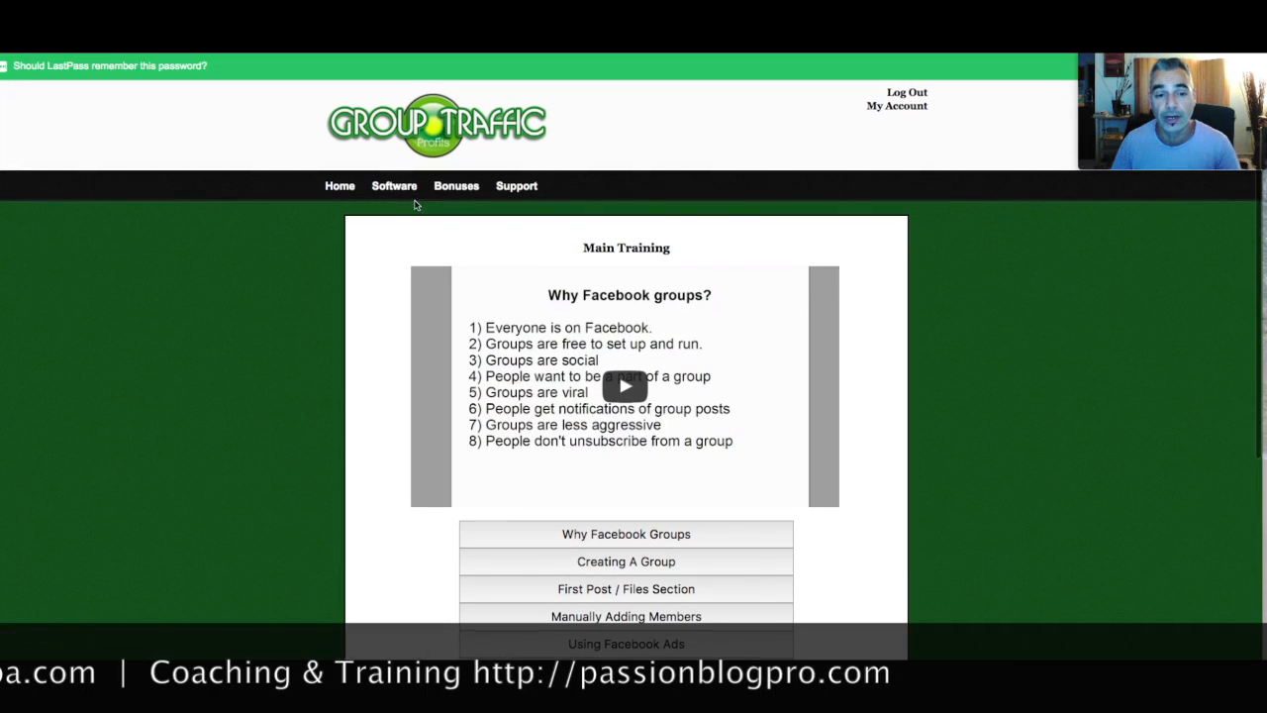
mouse_move(397, 192)
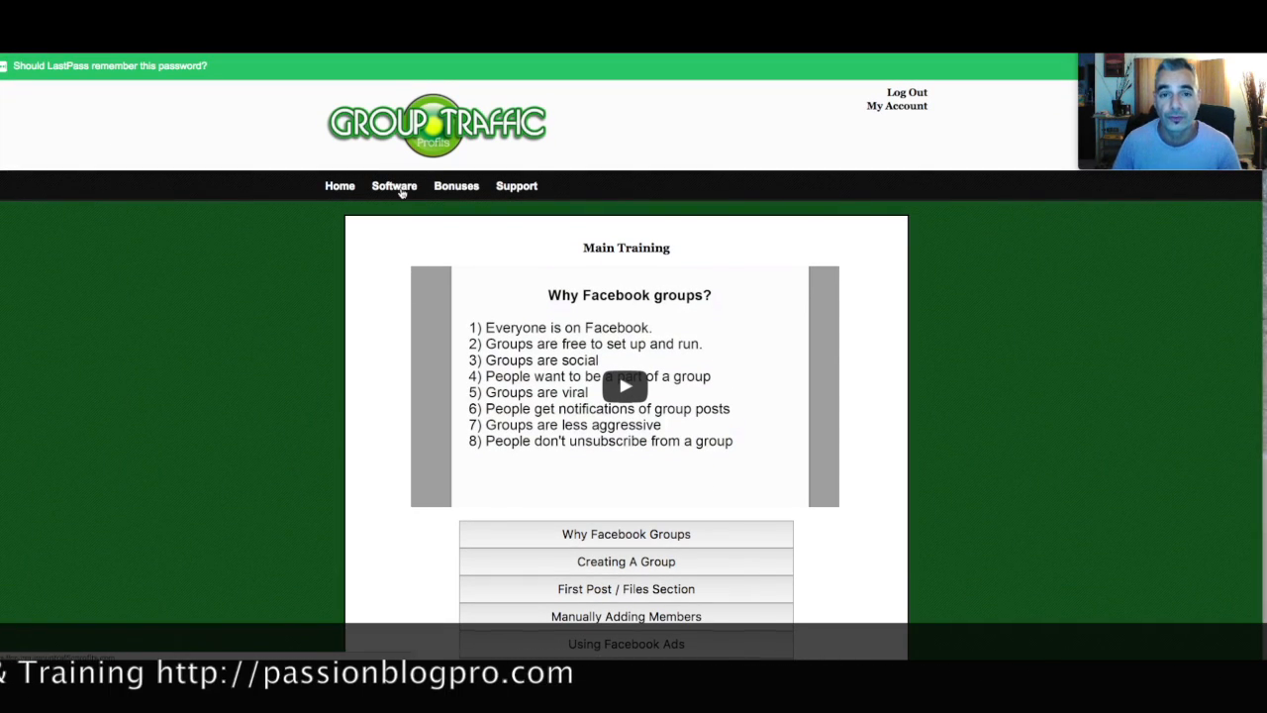
left_click(393, 185)
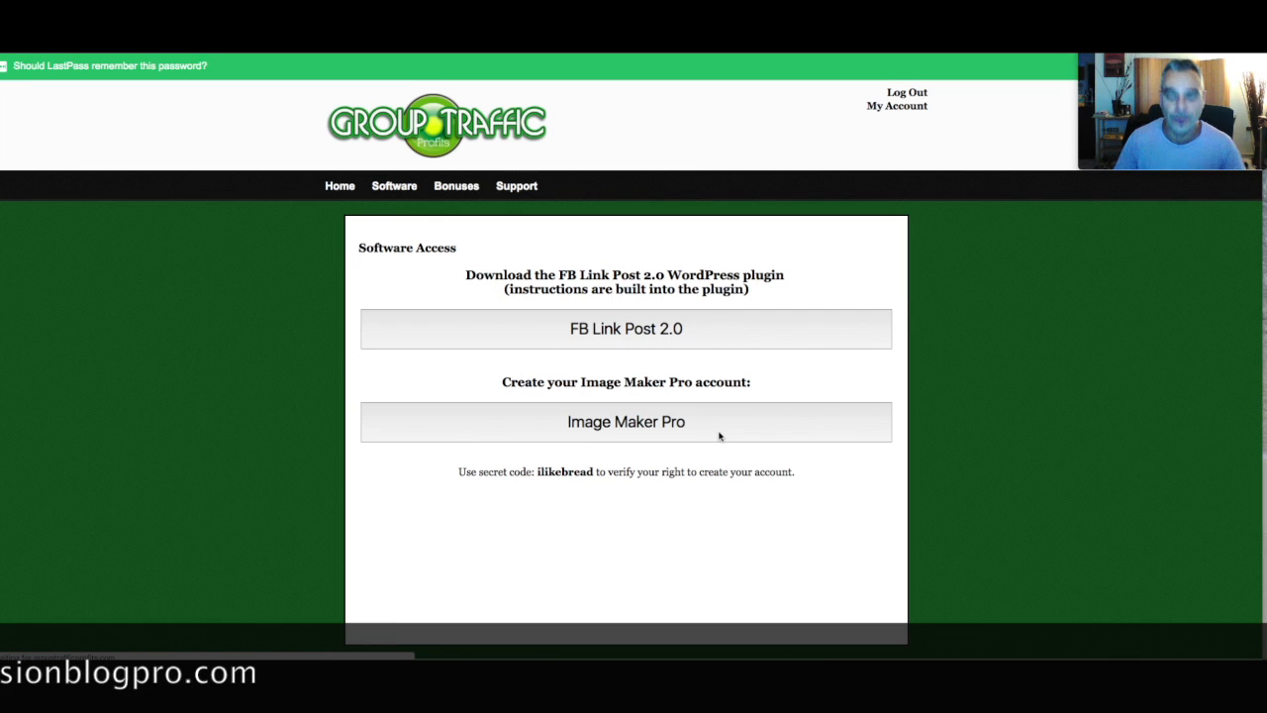